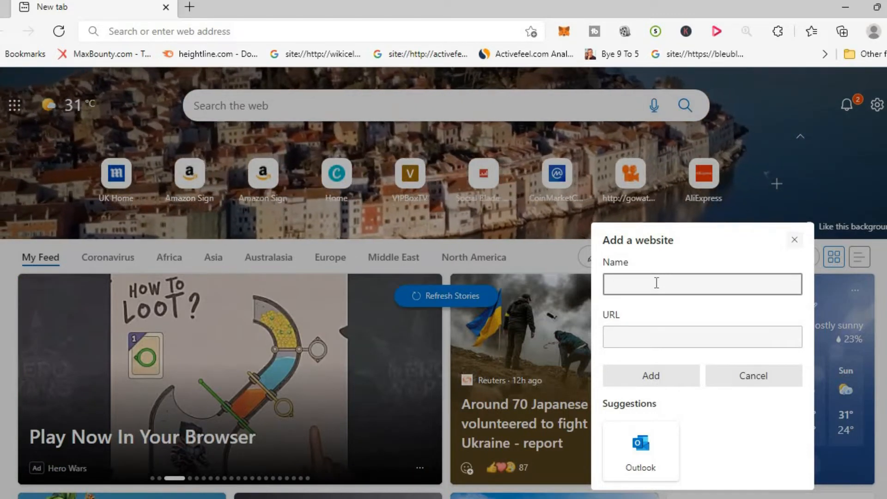
# Enter 'espn' as the shortcut's name in the Add a website dialog.
pyautogui.write('es')
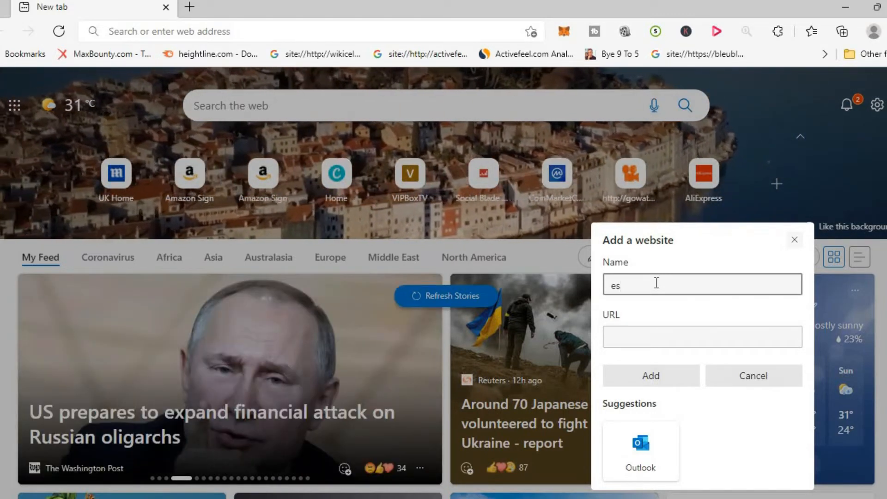
pyautogui.write('pn')
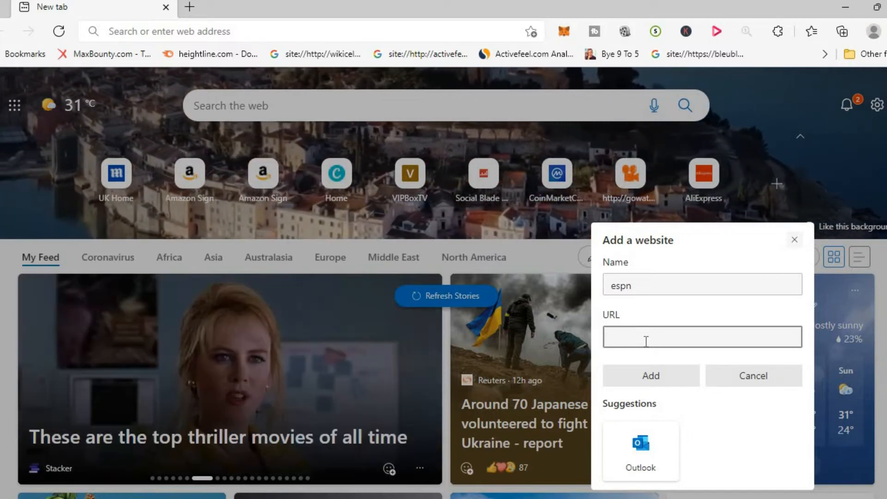
# Type the partial web address 'espnfc.c' into the URL field.
pyautogui.write('es')
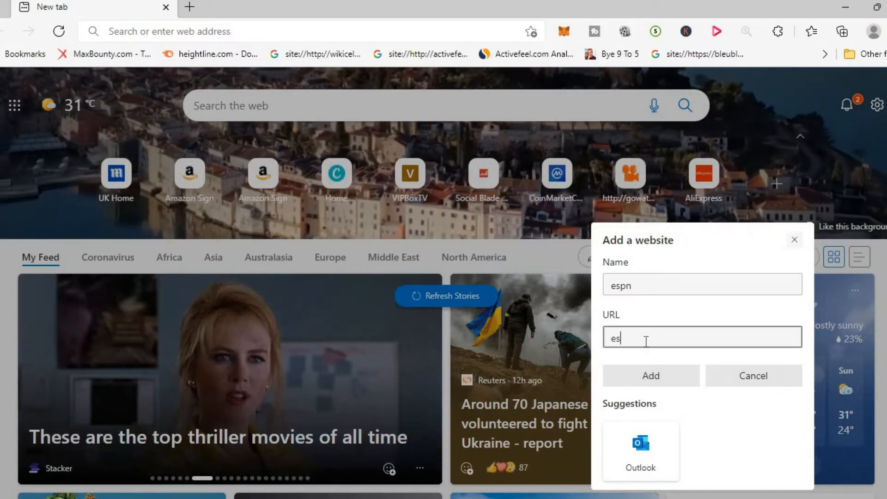
pyautogui.write('pn')
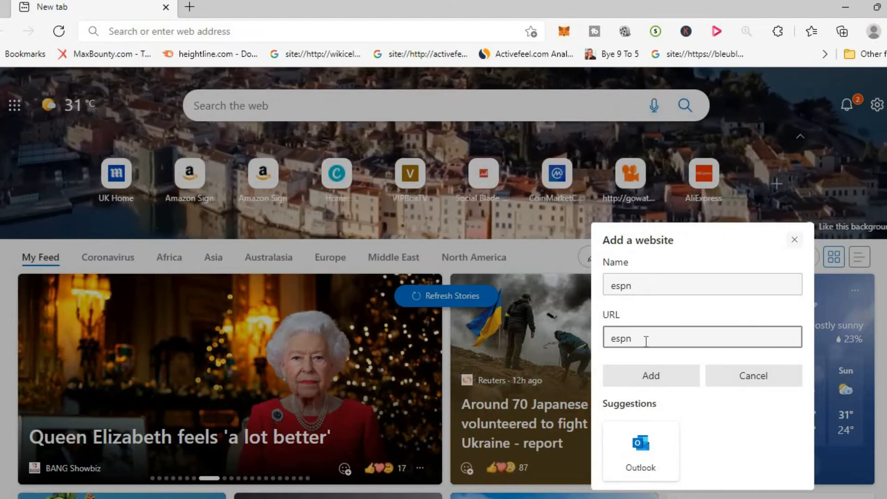
pyautogui.write('fc')
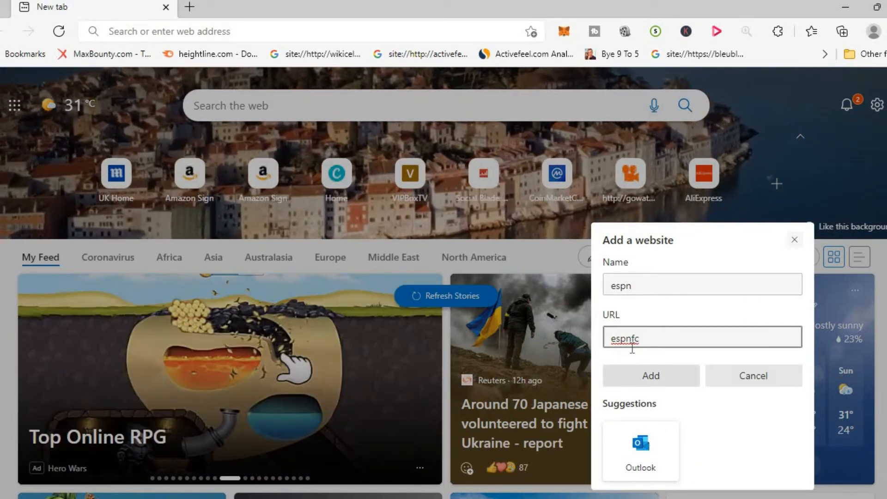
pyautogui.click(650, 375)
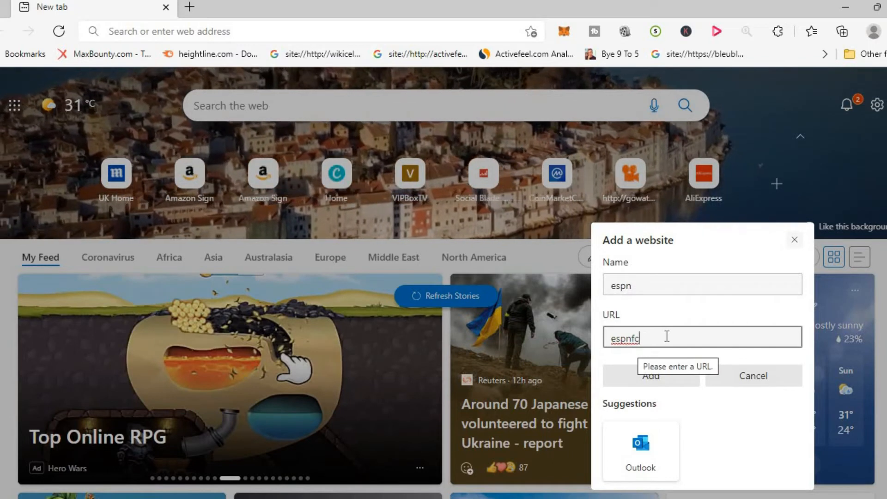
pyautogui.write('.')
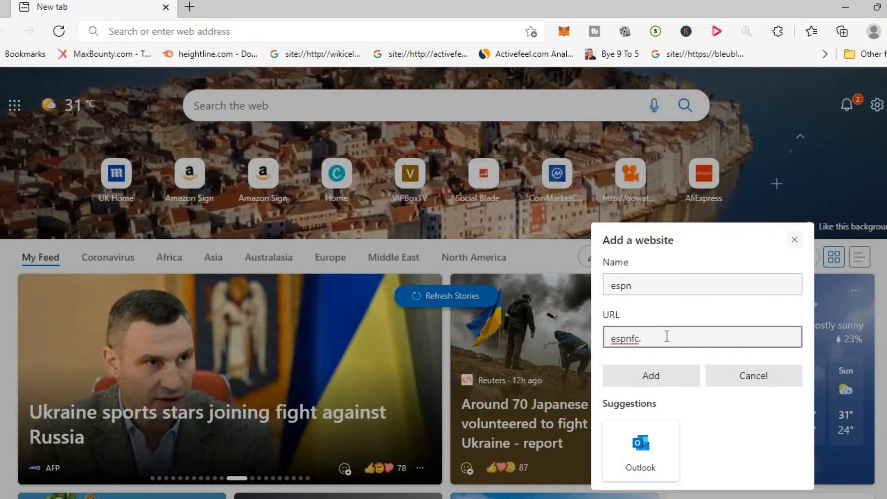
pyautogui.write('c')
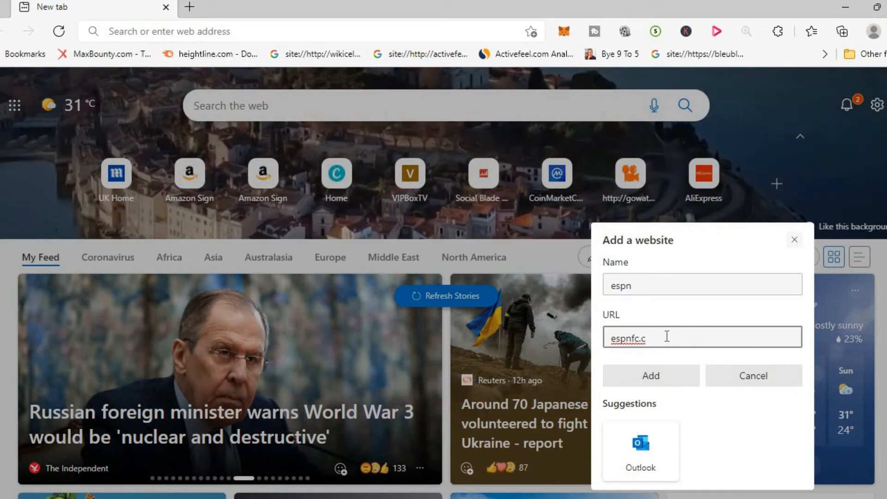